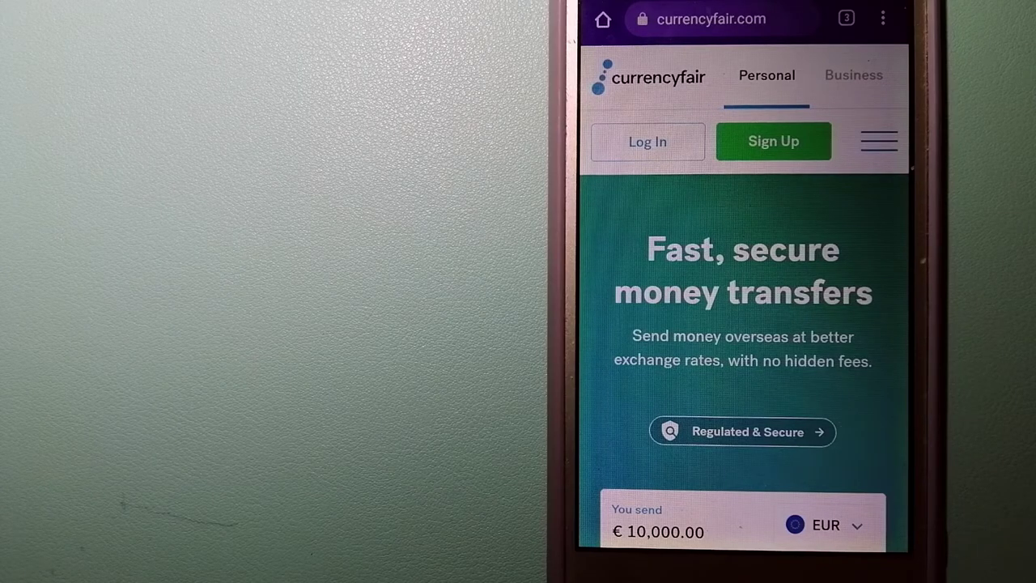
Open the tab overview to see the Wise, XE and CurrencyFair tabs together
click(847, 17)
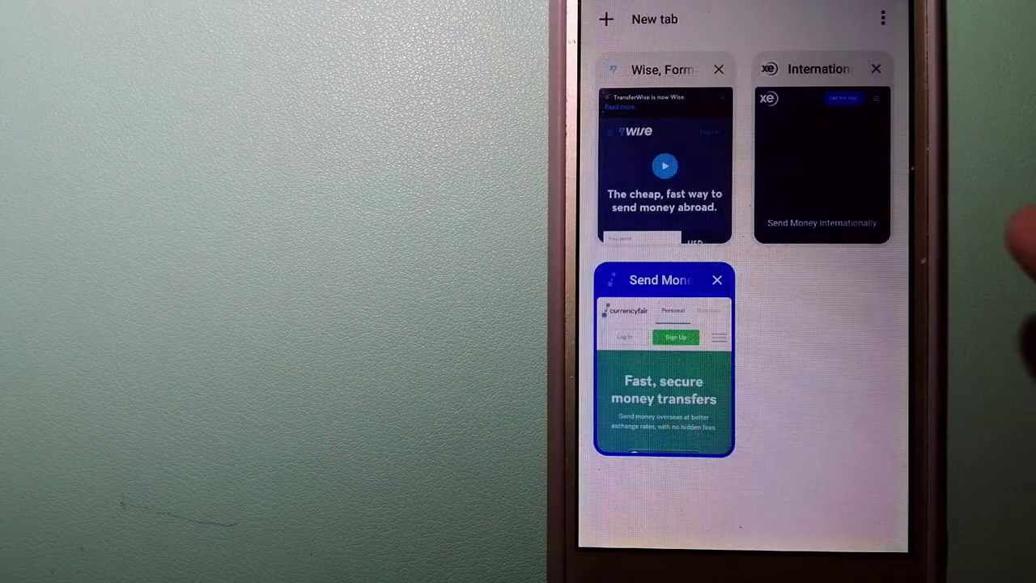